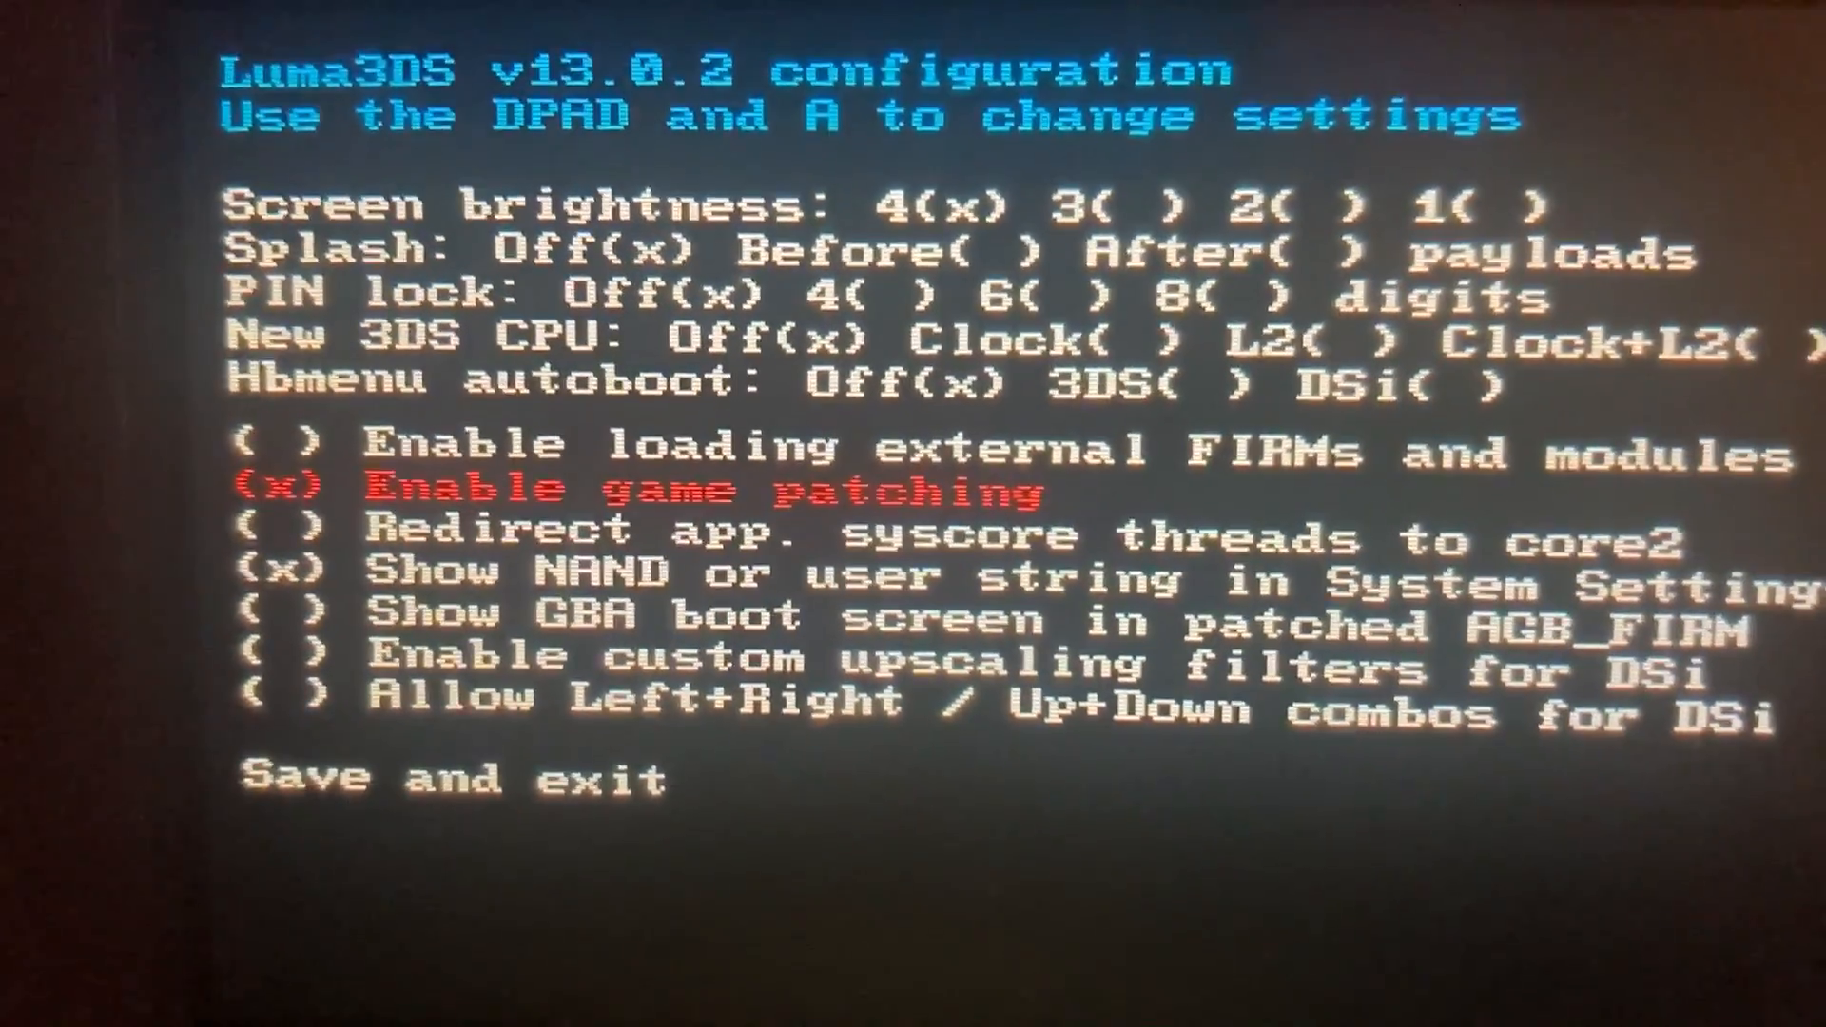
key("a")
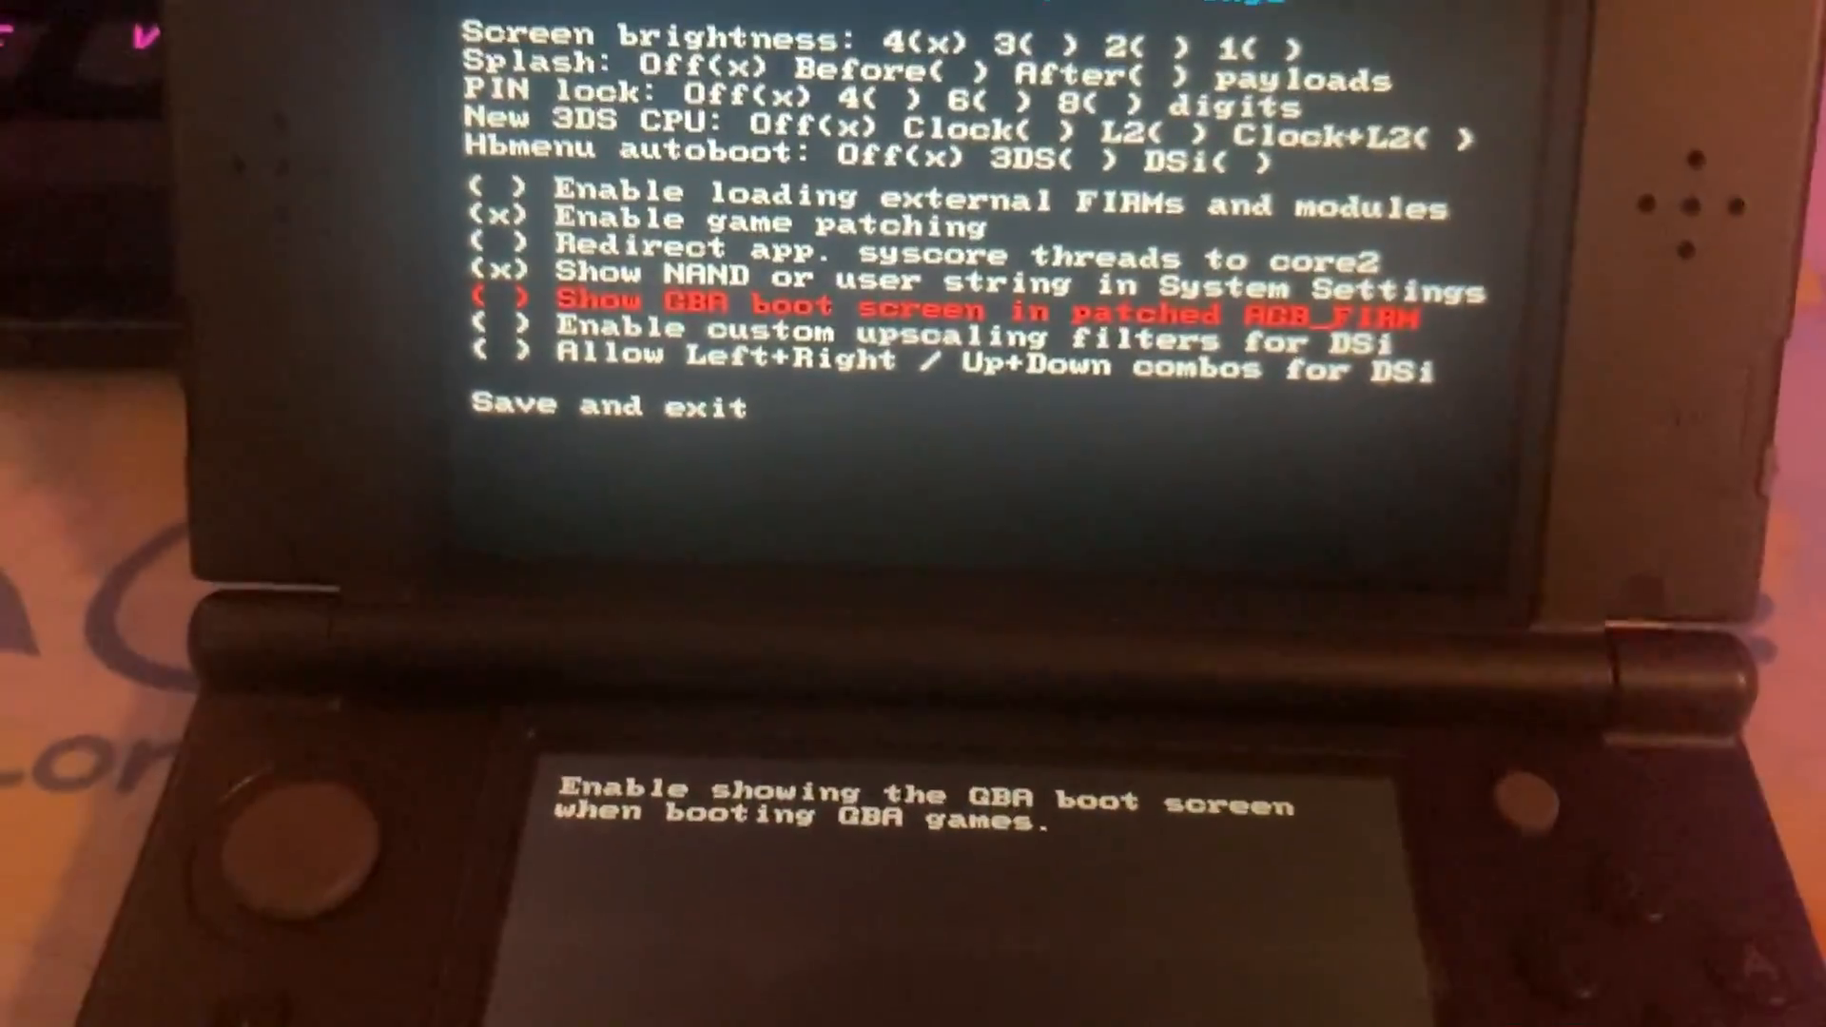
key("down")
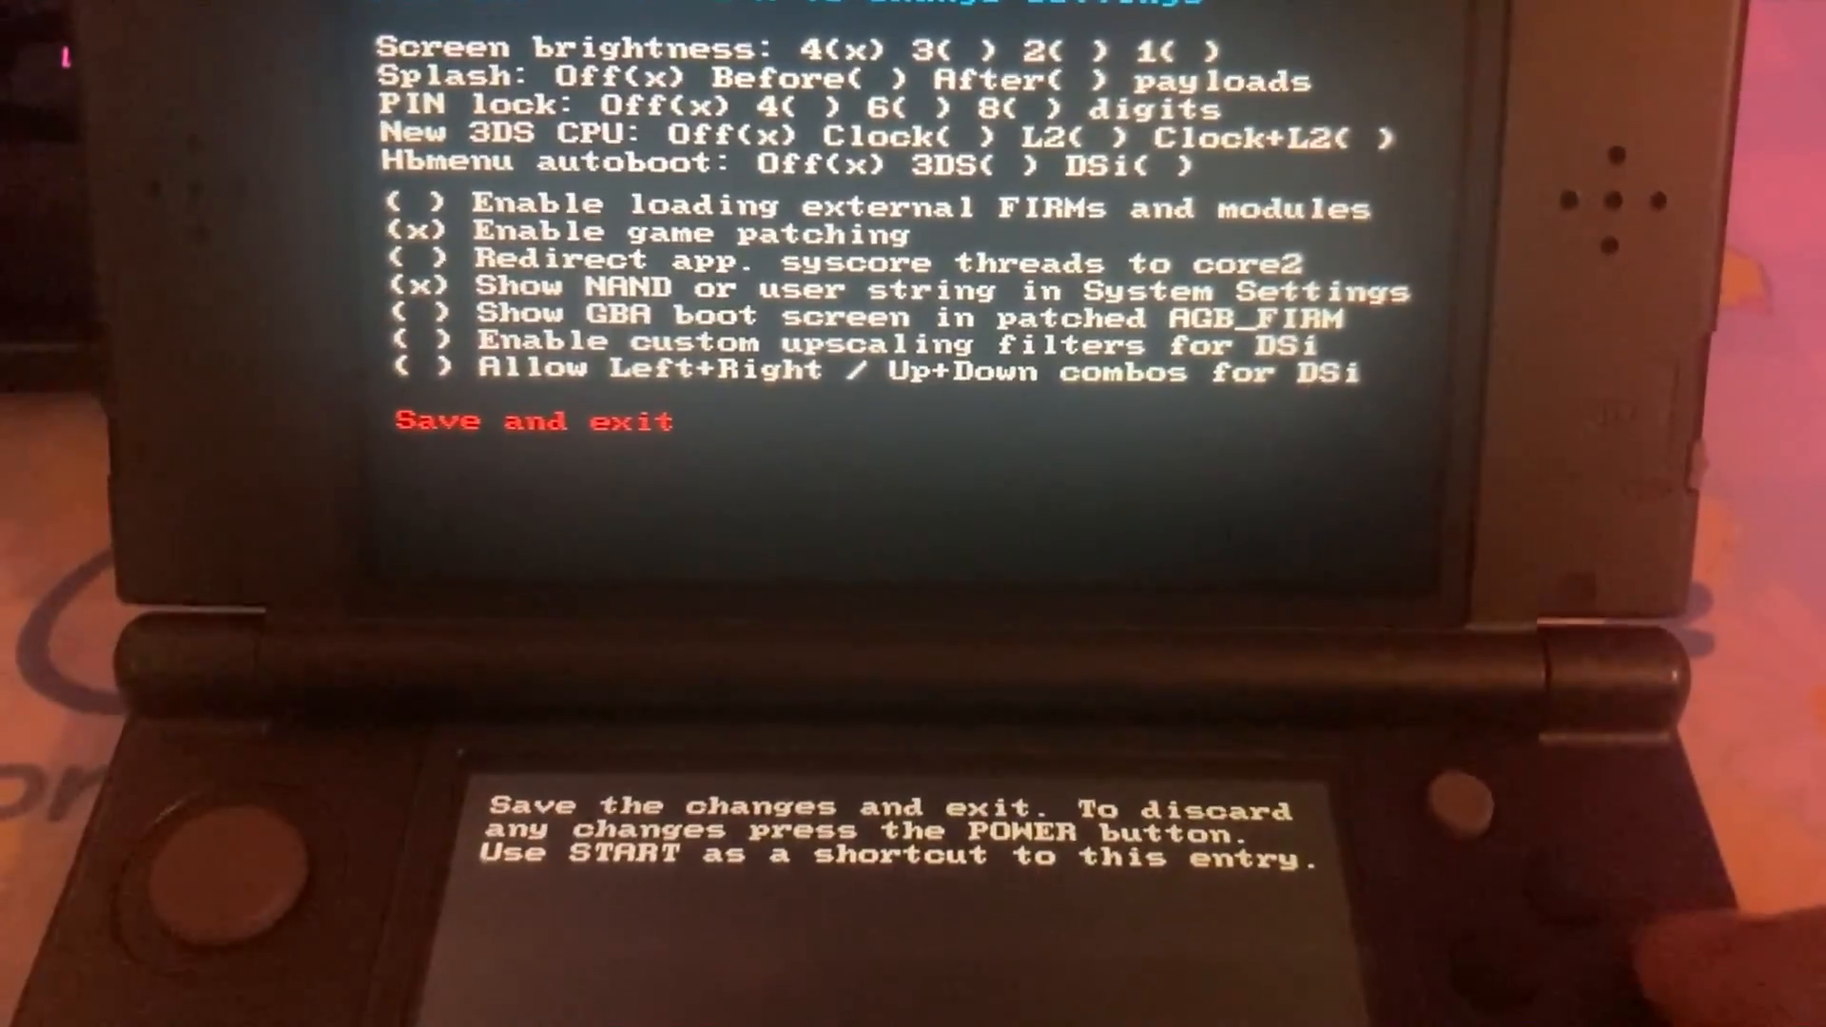